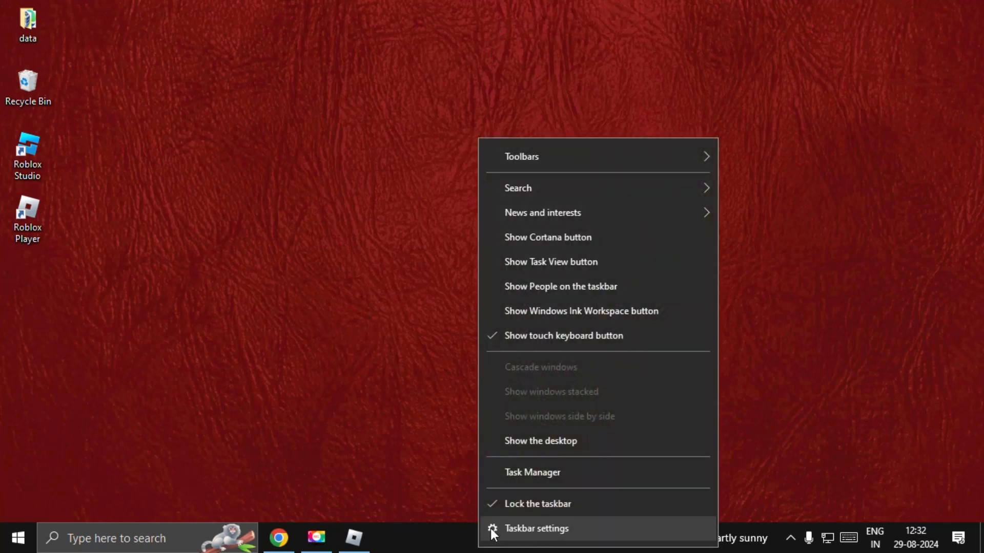
End the Roblox Game Client process from Task Manager's process list and dismiss it.
{"action": "left_click", "coordinate": [532, 473]}
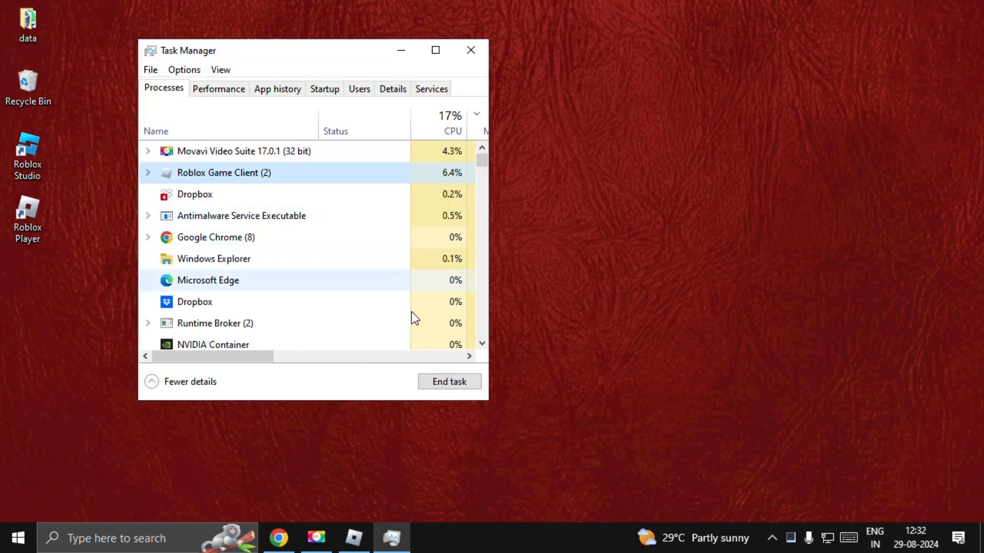
{"action": "left_click", "coordinate": [449, 381]}
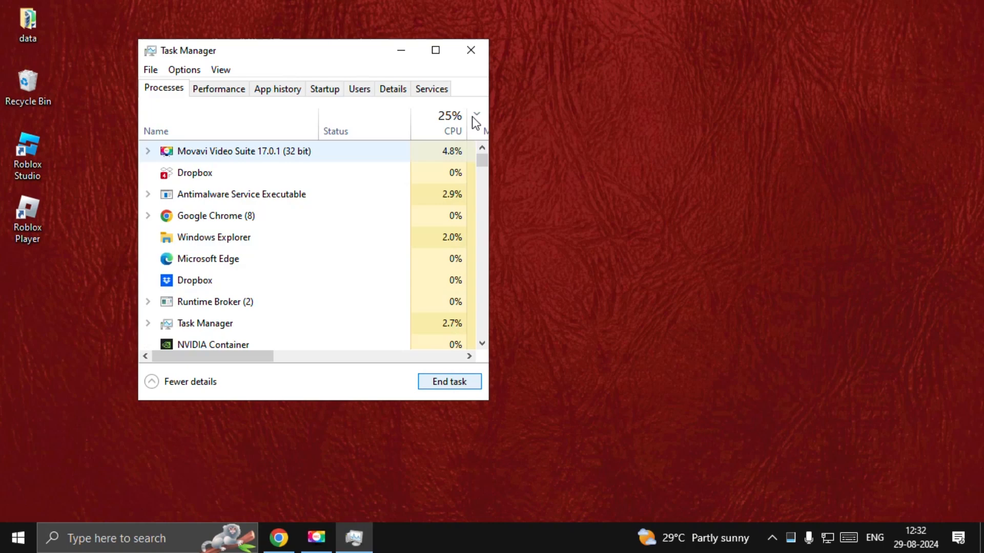
{"action": "left_click", "coordinate": [470, 50]}
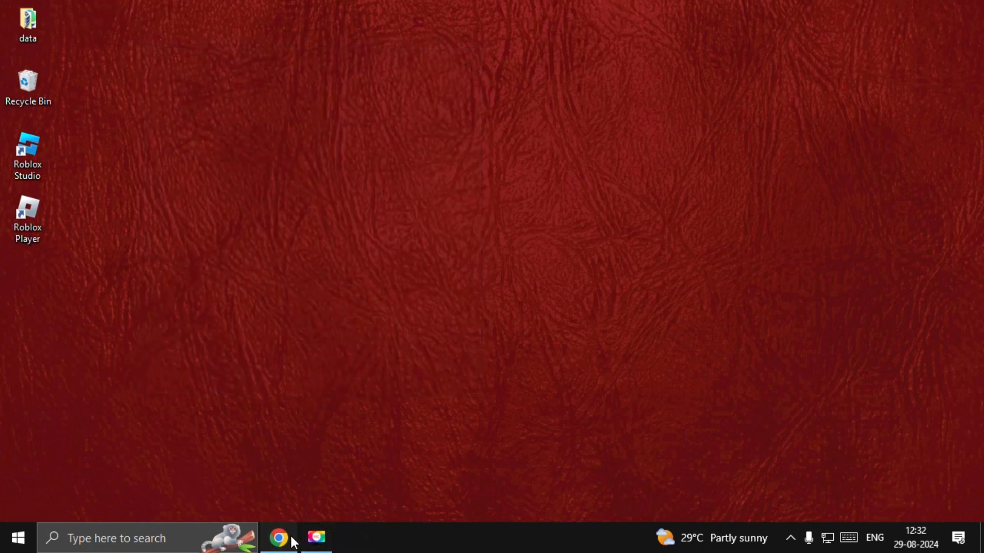
Clear Chrome's cached images and files only, leaving Browsing history unchecked.
{"action": "left_click", "coordinate": [278, 538]}
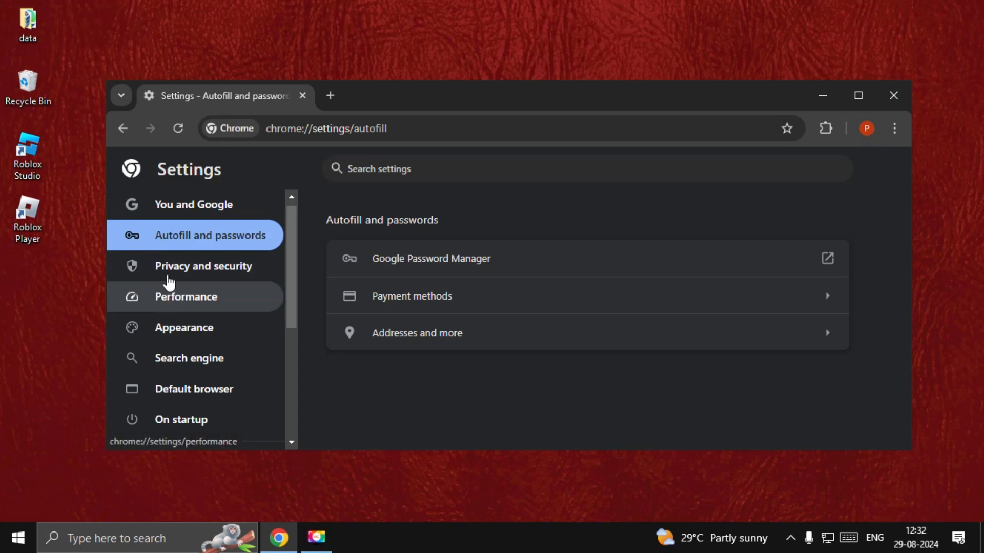
{"action": "left_click", "coordinate": [203, 266]}
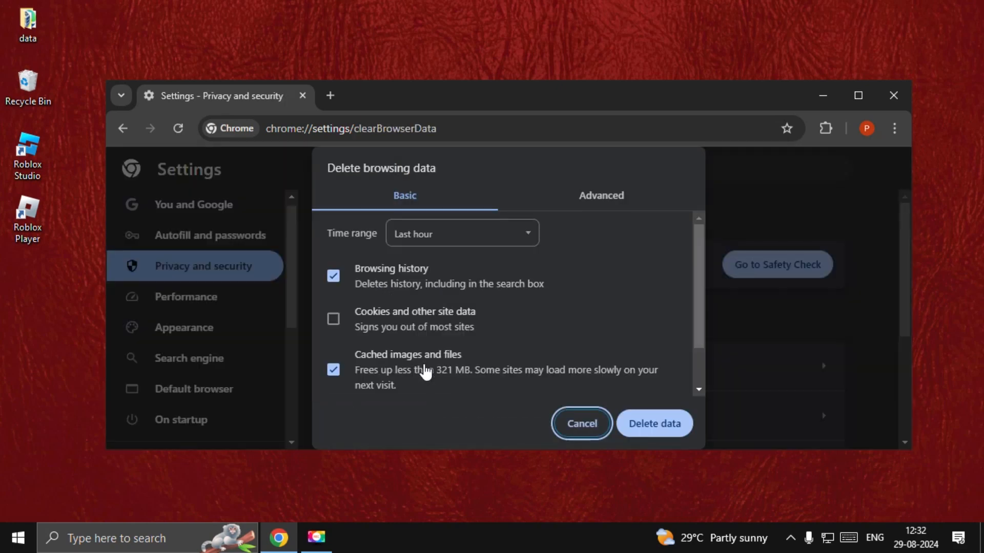
{"action": "left_click", "coordinate": [333, 276]}
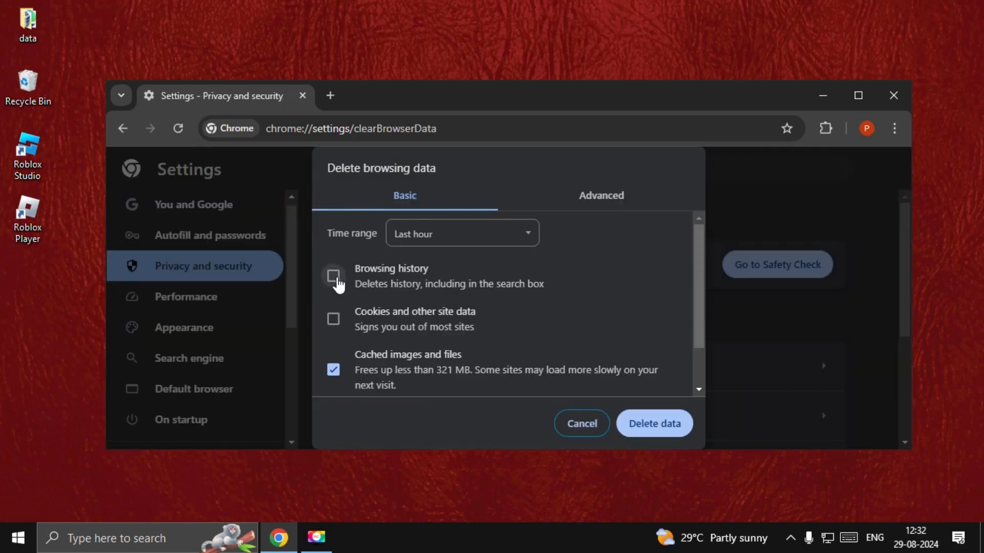
{"action": "left_click", "coordinate": [333, 319]}
{"action": "type", "text": "%localappdata%"}
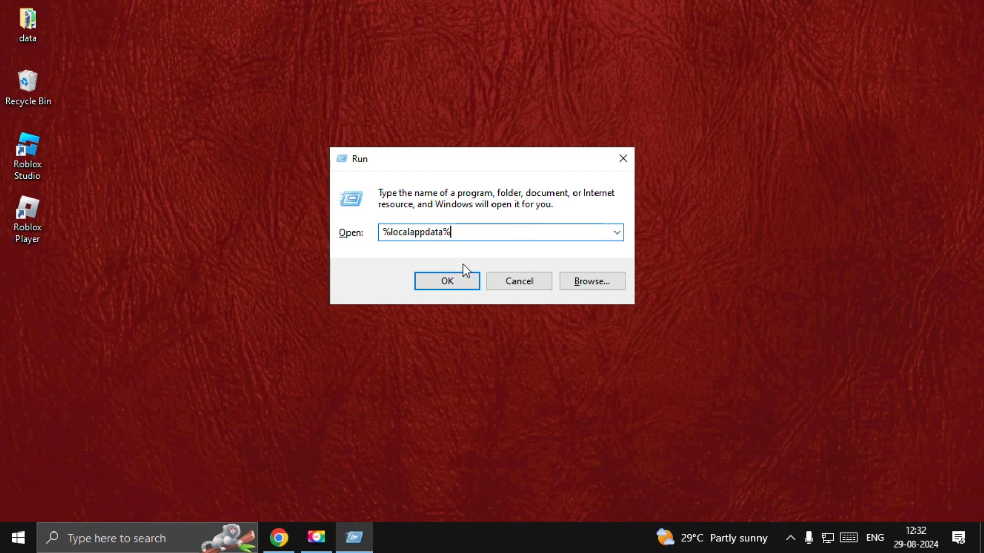
Delete the Roblox folder inside %localappdata%\Temp.
{"action": "left_click", "coordinate": [446, 281]}
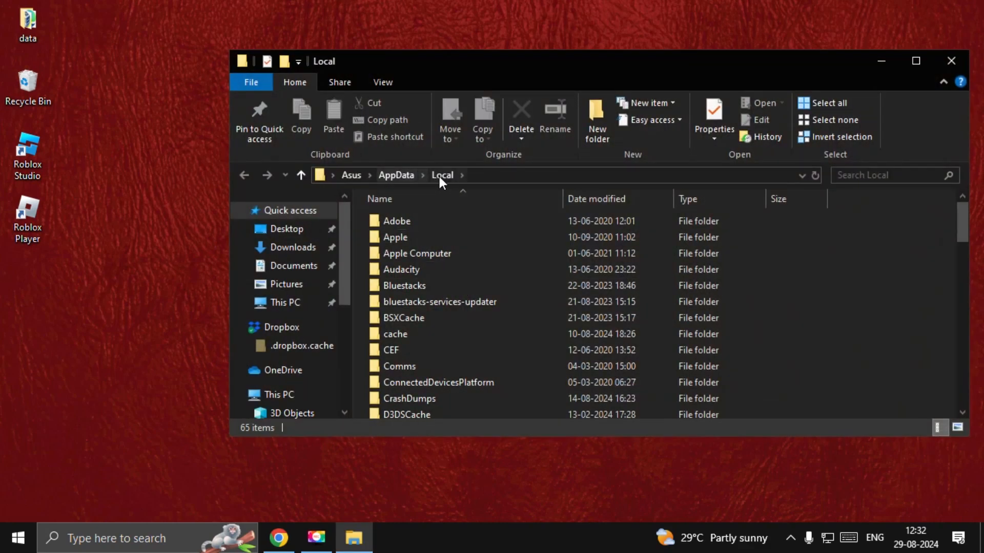
{"action": "left_click", "coordinate": [394, 216]}
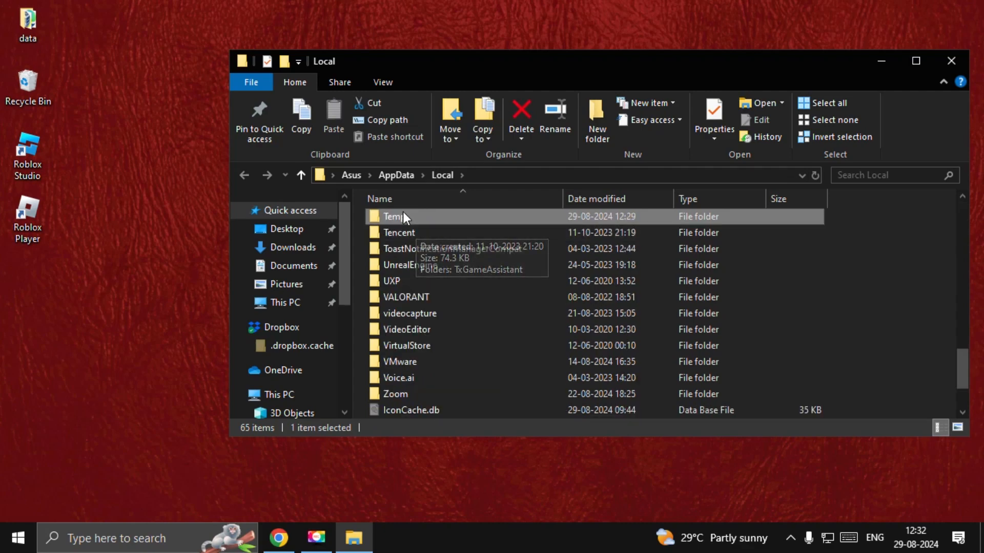
{"action": "double_click", "coordinate": [397, 216]}
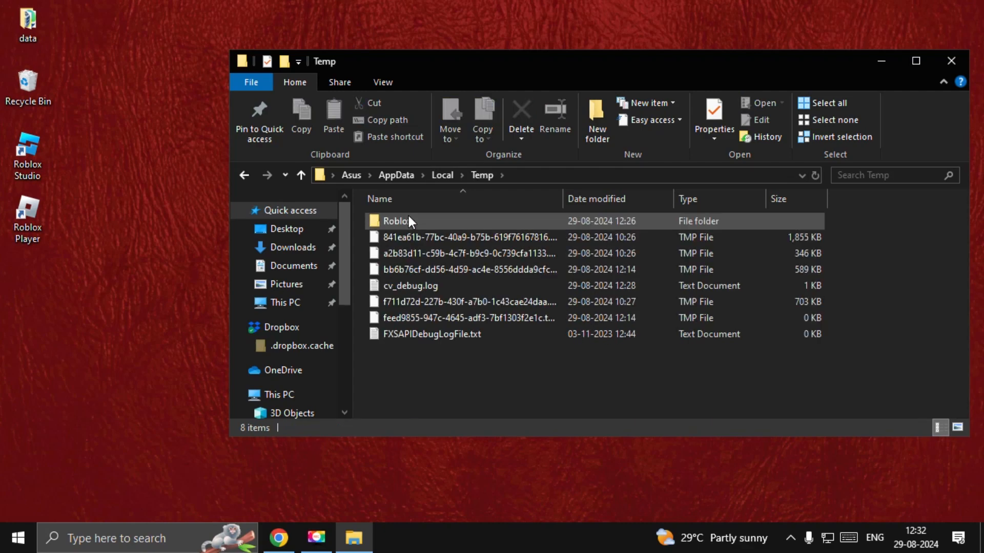
{"action": "right_click", "coordinate": [395, 221]}
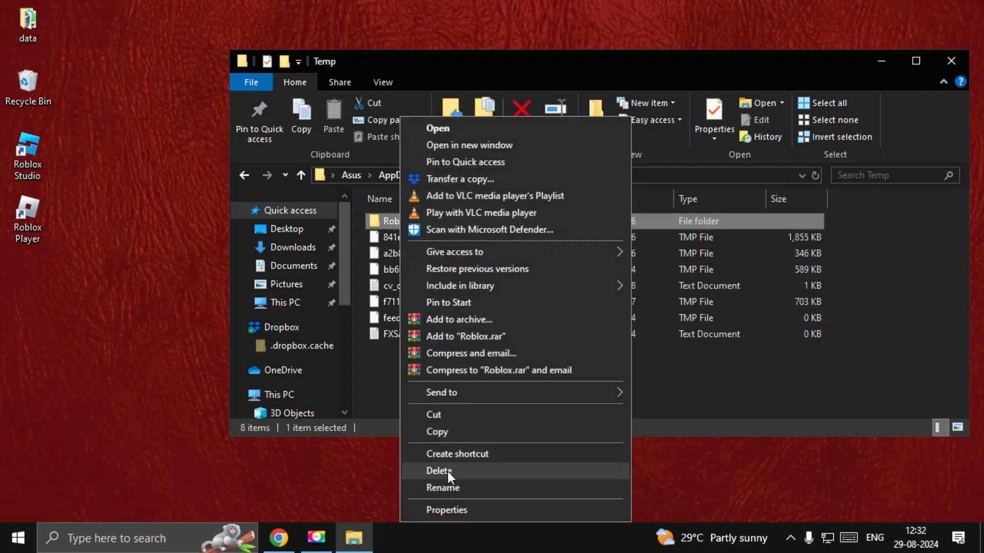
{"action": "left_click", "coordinate": [440, 471]}
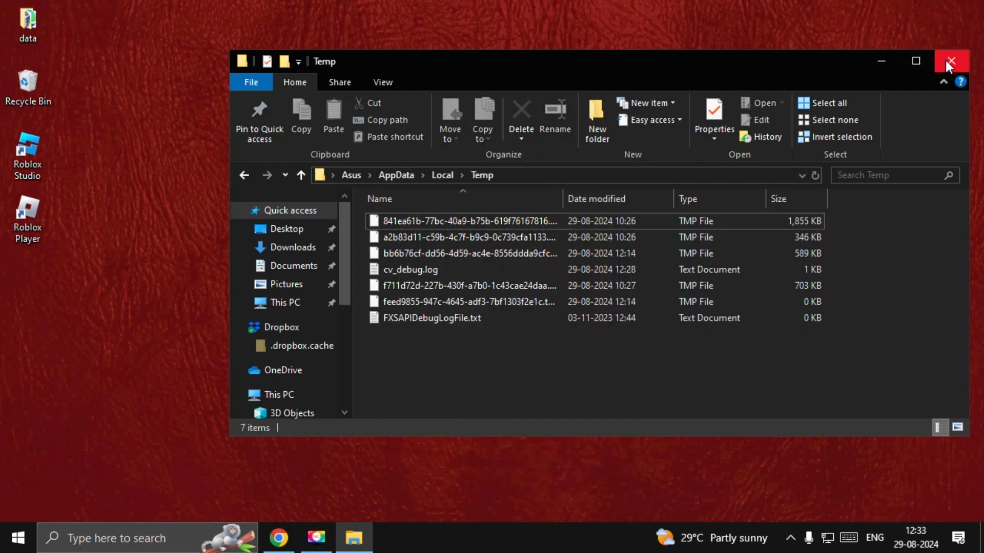
Set the Roblox Player shortcut to always run as administrator, then search 'de' for Device Manager.
{"action": "right_click", "coordinate": [28, 214]}
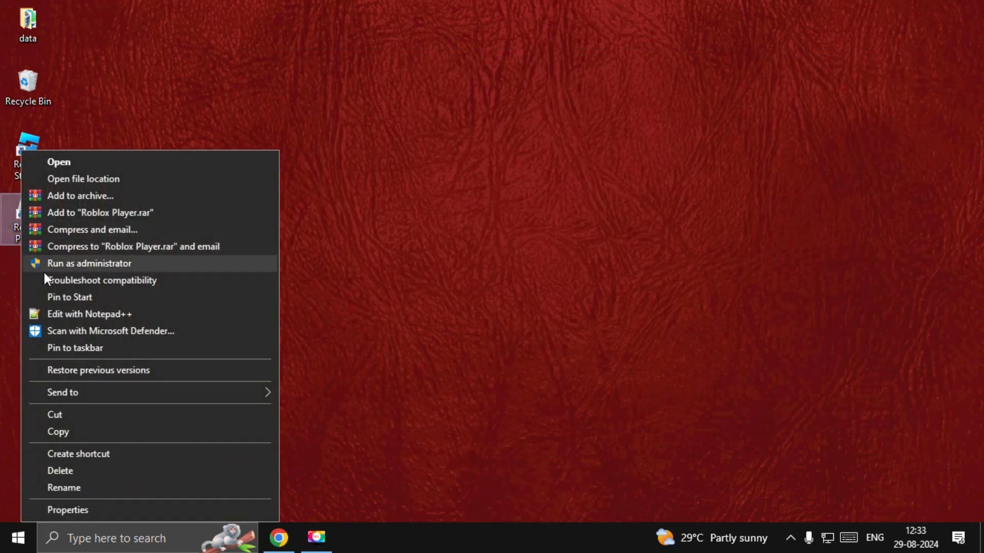
{"action": "left_click", "coordinate": [68, 509]}
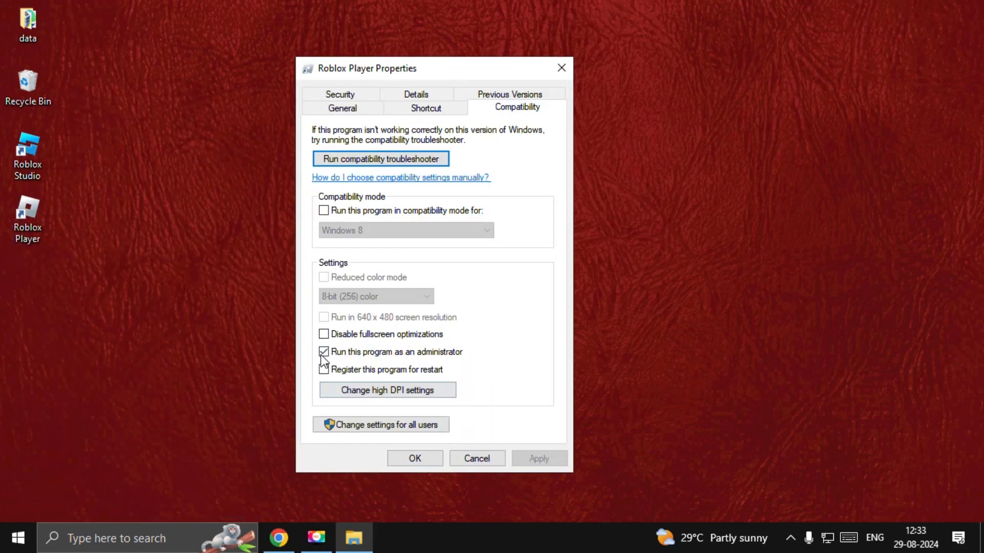
{"action": "left_click", "coordinate": [414, 458]}
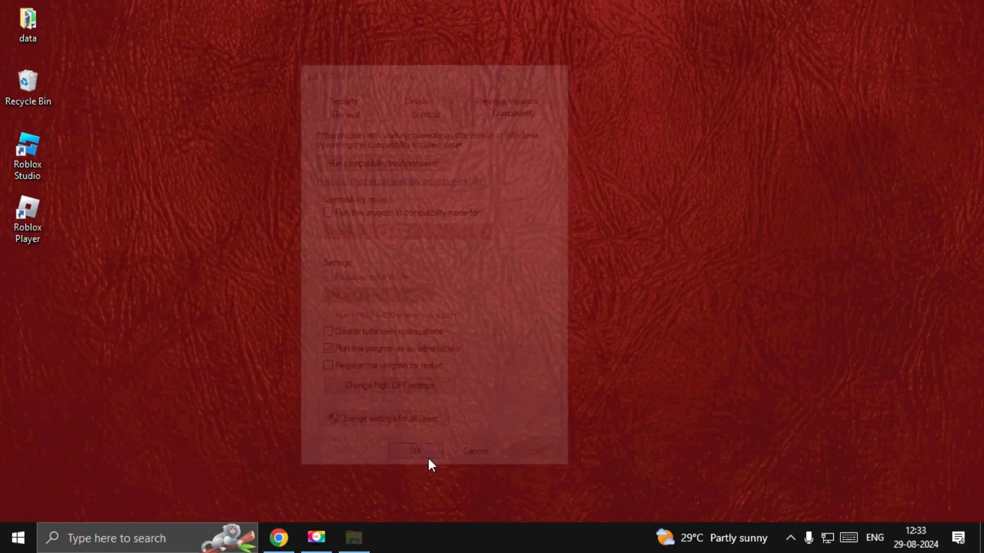
{"action": "type", "text": "de"}
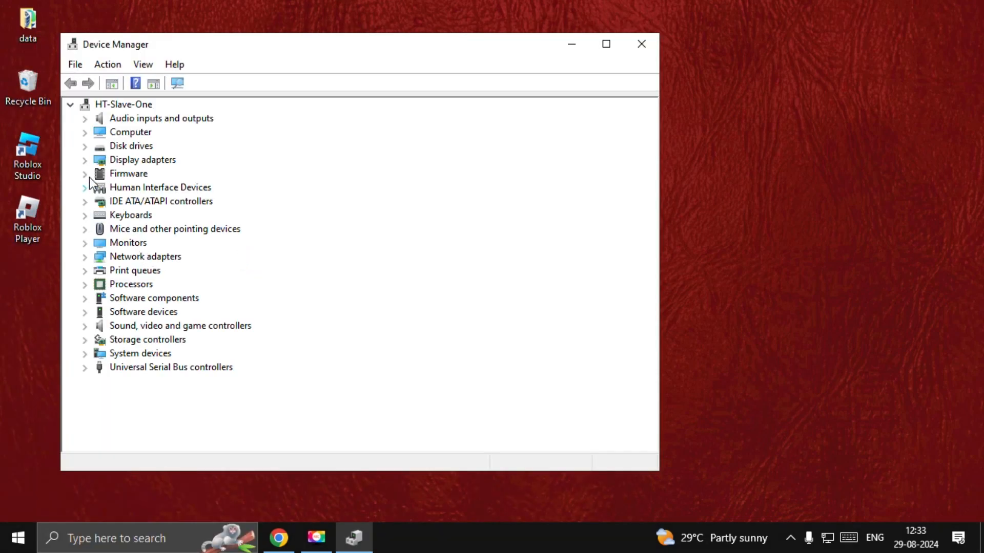
Update the NVIDIA GeForce GT 710 driver, letting Windows search automatically.
{"action": "right_click", "coordinate": [171, 173]}
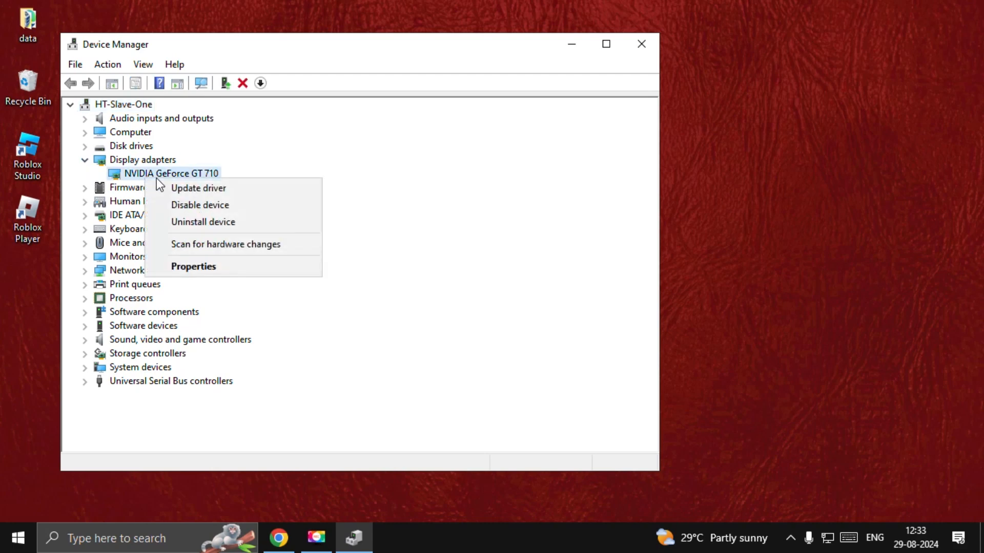
{"action": "left_click", "coordinate": [193, 266]}
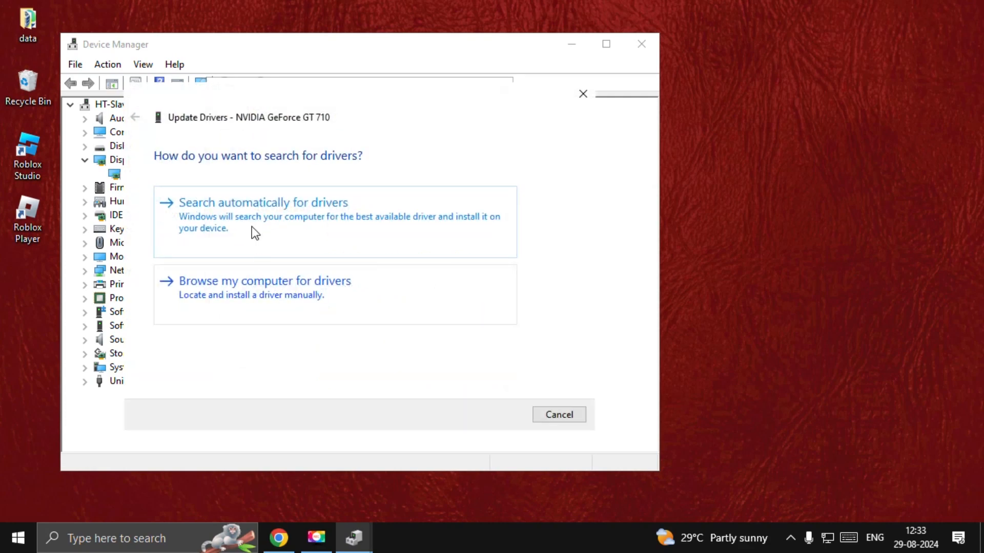
{"action": "left_click", "coordinate": [557, 414]}
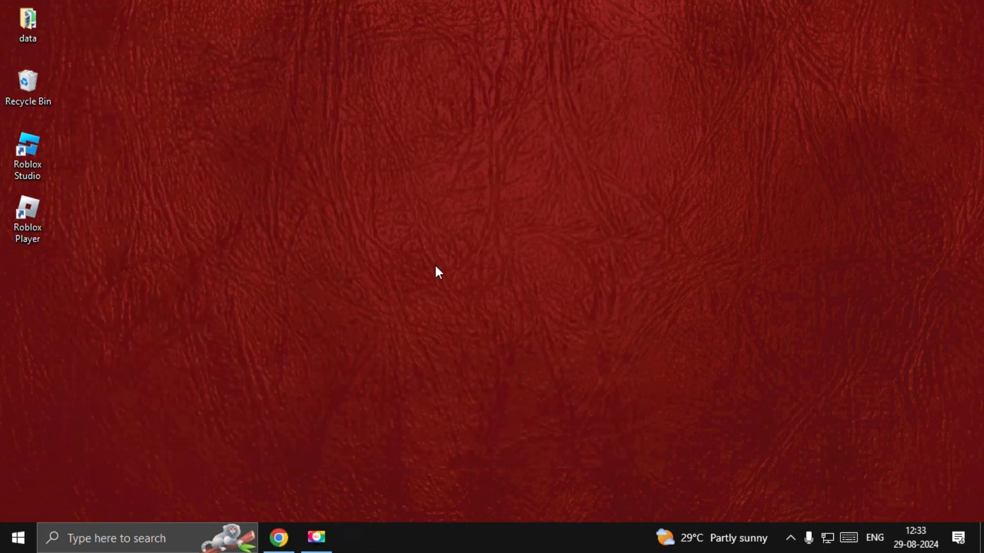
{"action": "mouse_move", "coordinate": [409, 298]}
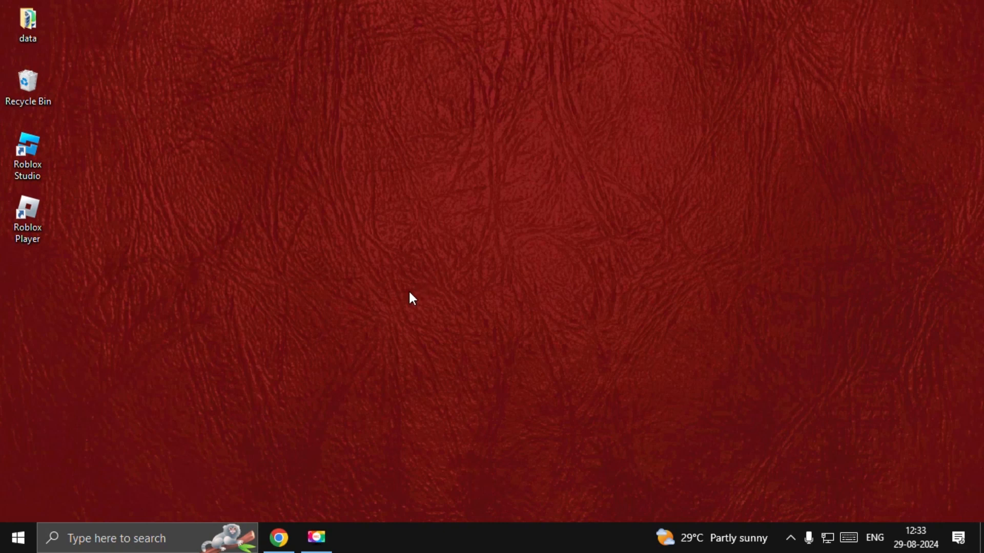